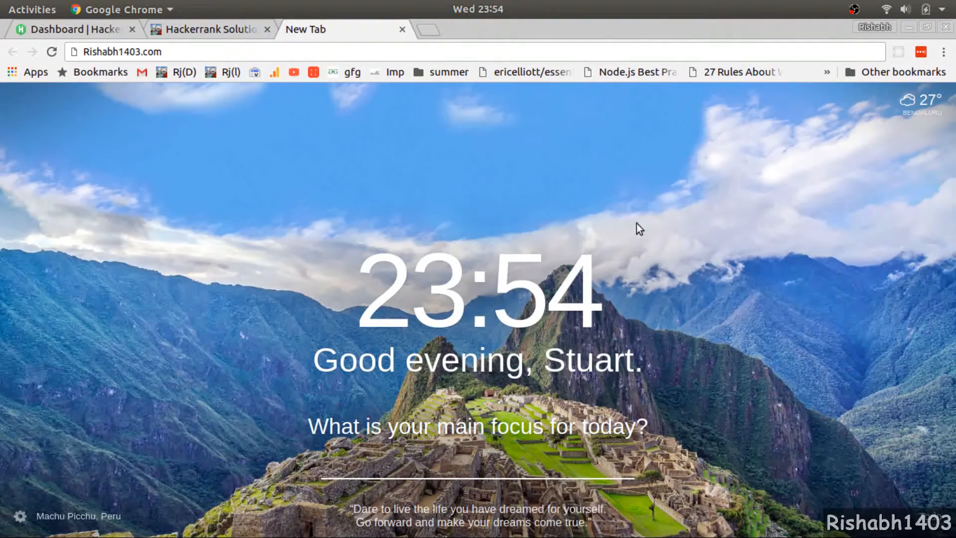
mouse_move(522, 191)
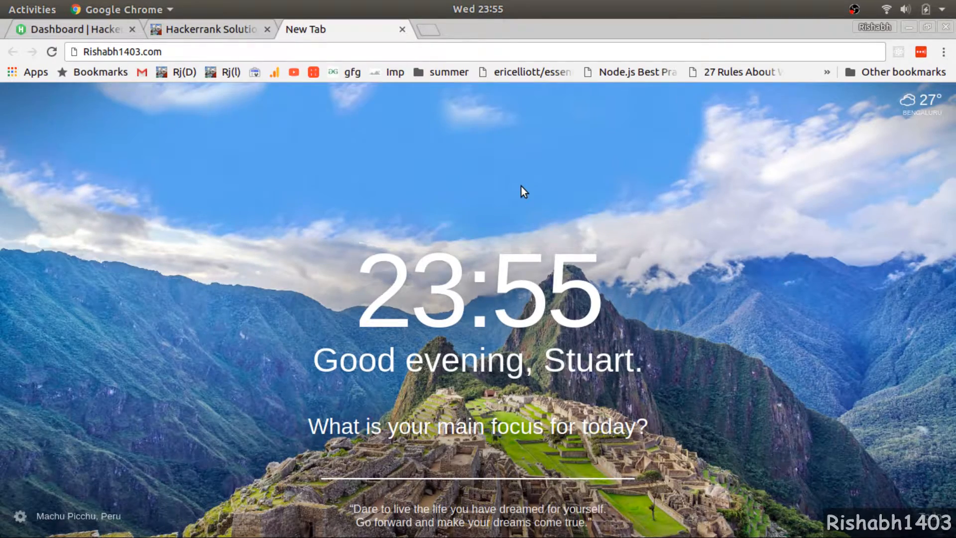
mouse_move(501, 185)
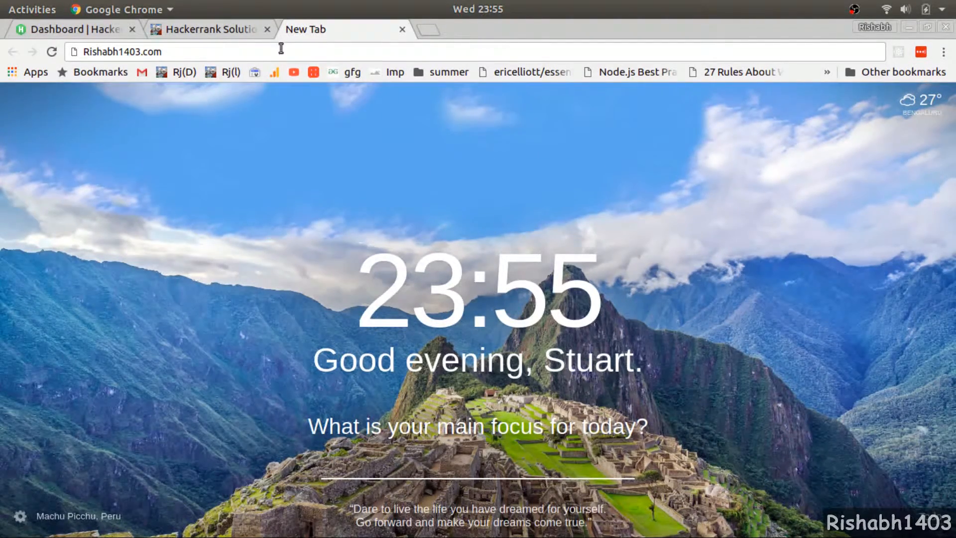
Open and close a blank tab, then switch to the HackerRank dashboard.
click(434, 29)
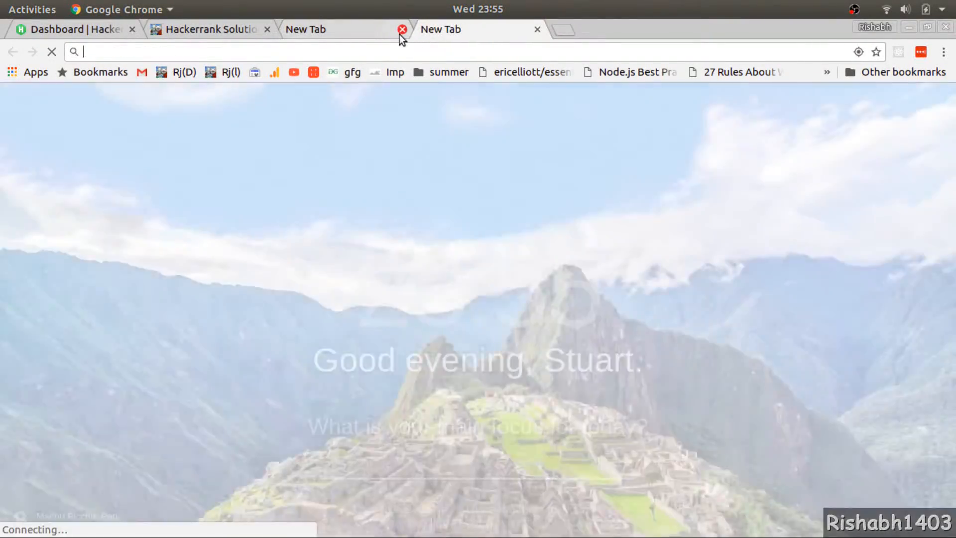
click(401, 30)
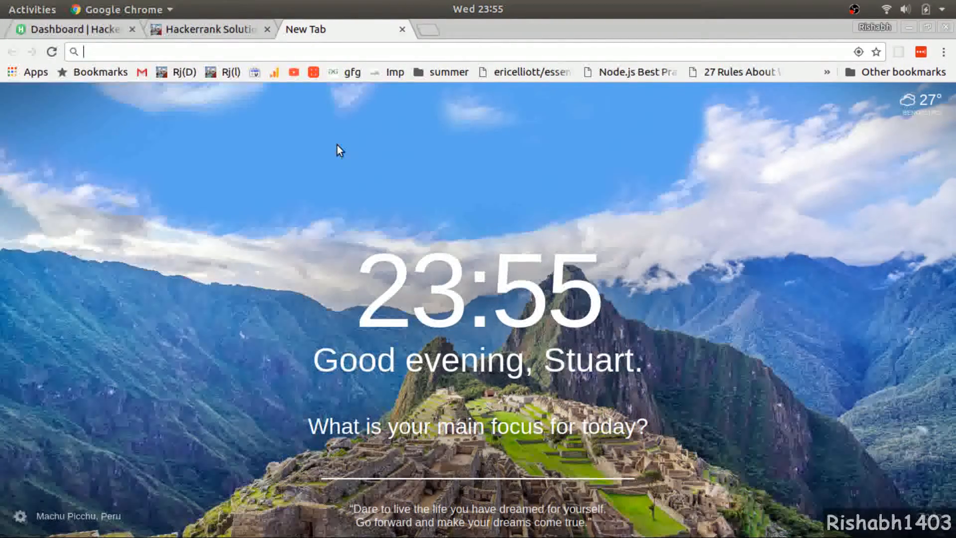
mouse_move(171, 157)
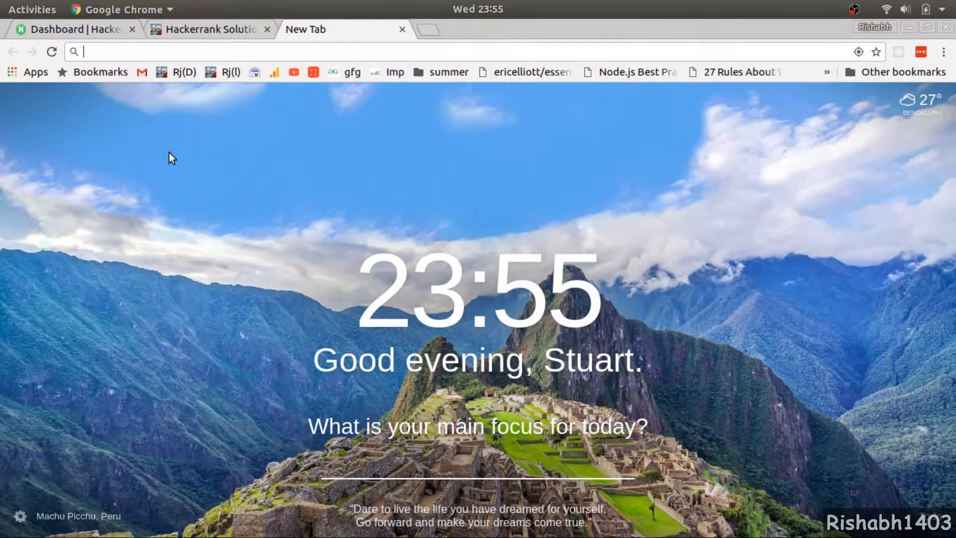
click(67, 29)
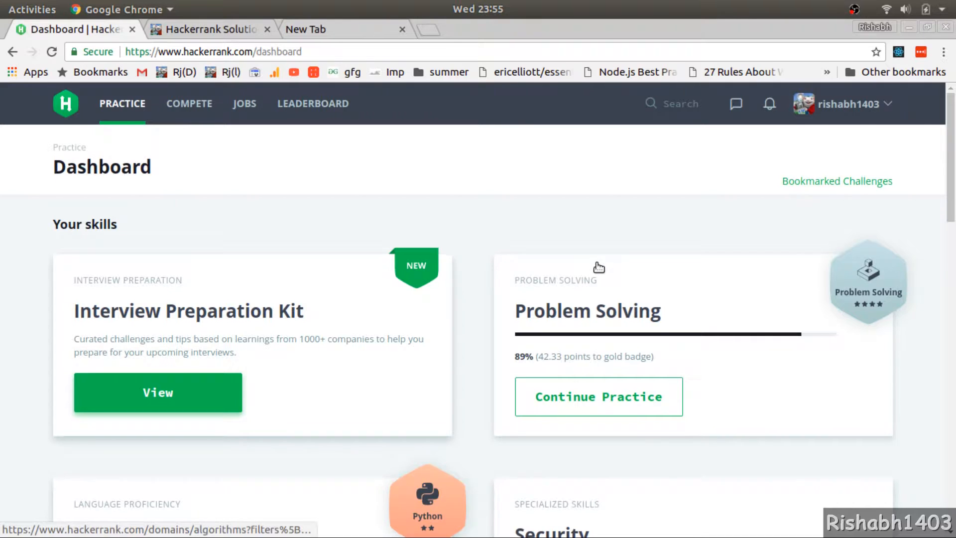
Open the Algorithms challenge list and filter it to the Warmup subdomain.
scroll(down, 3)
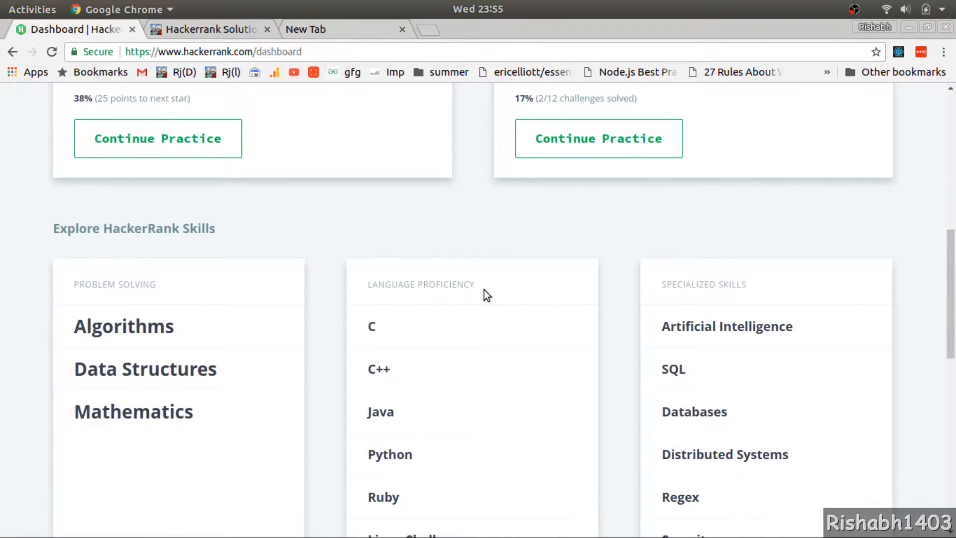
click(123, 326)
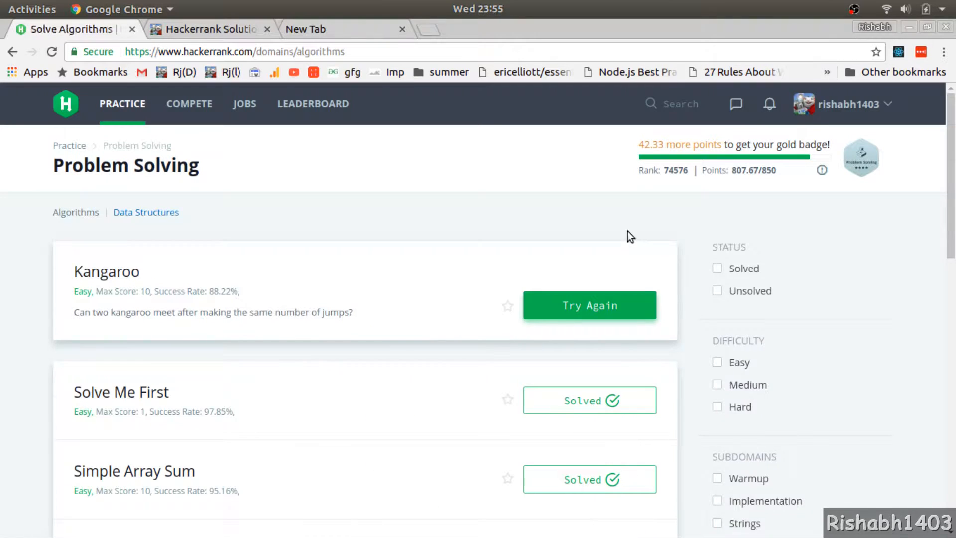
scroll(down, 3)
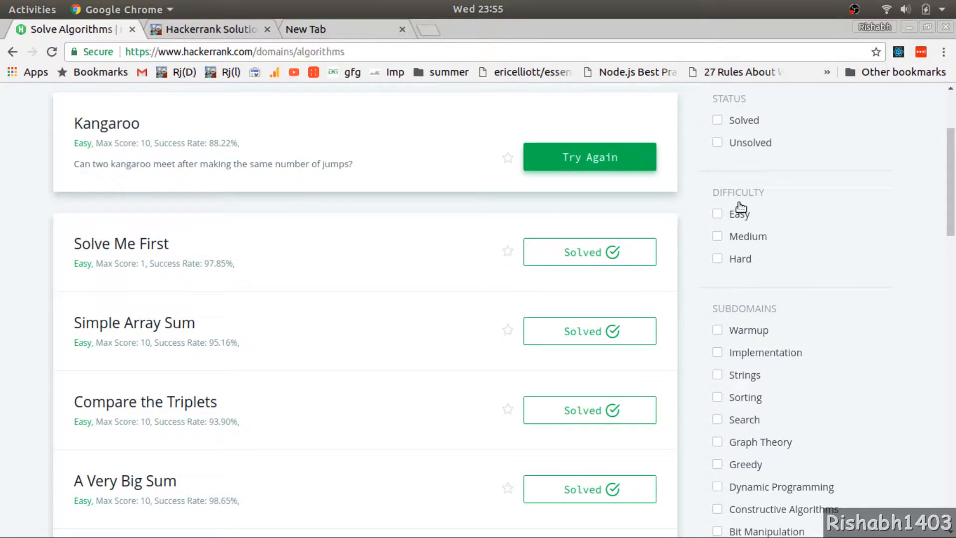
mouse_move(725, 258)
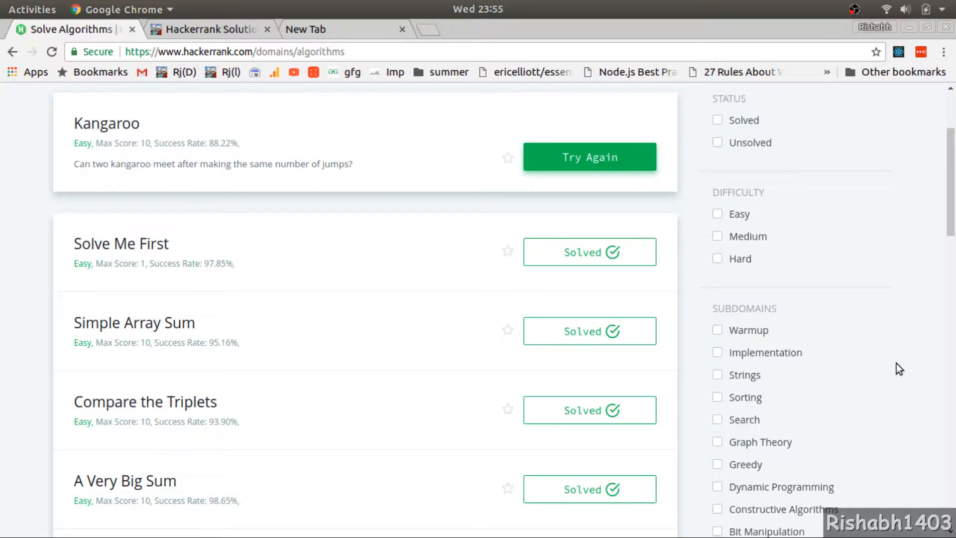
mouse_move(722, 336)
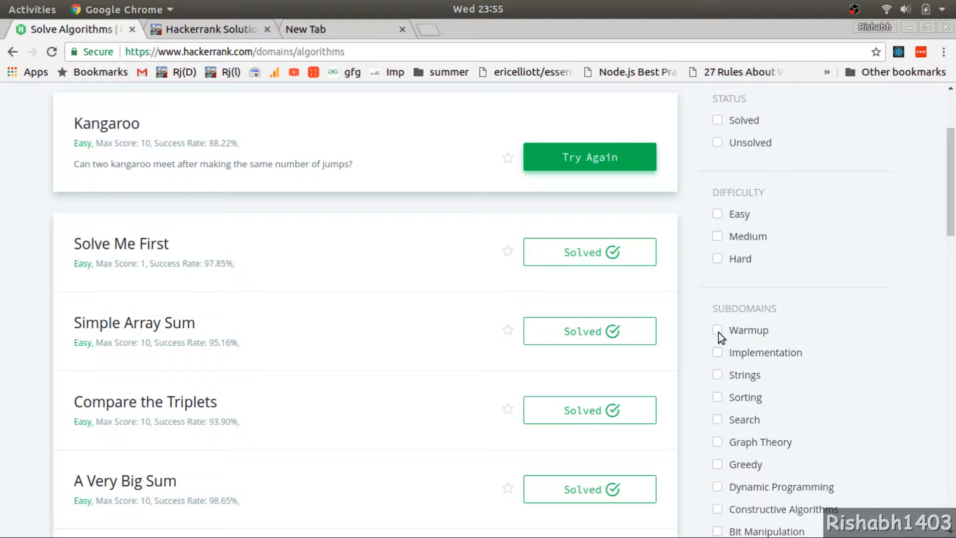
click(716, 329)
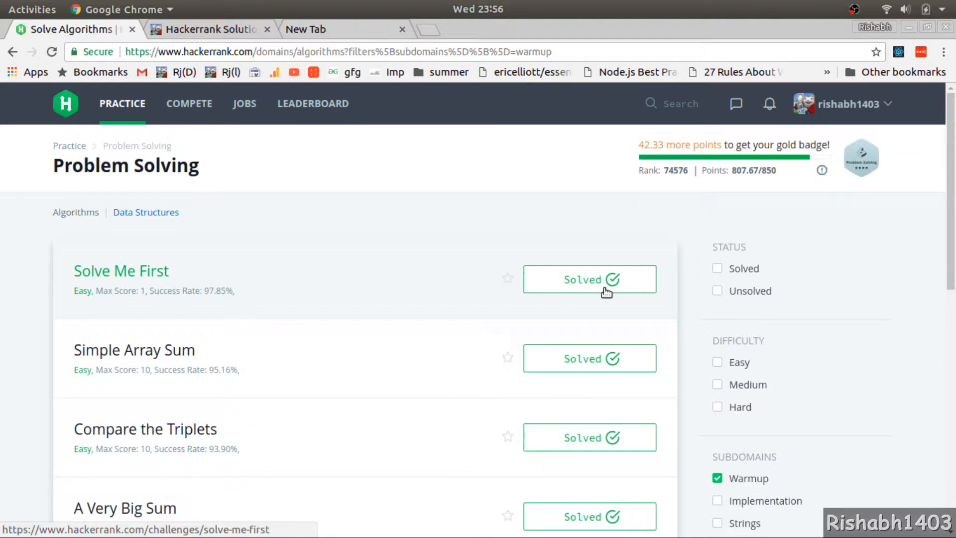
mouse_move(268, 262)
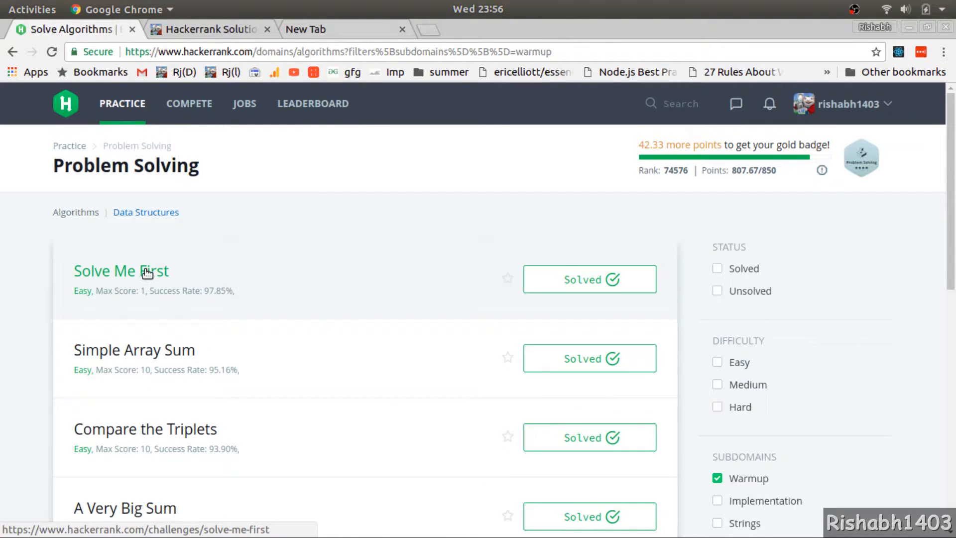
mouse_move(241, 264)
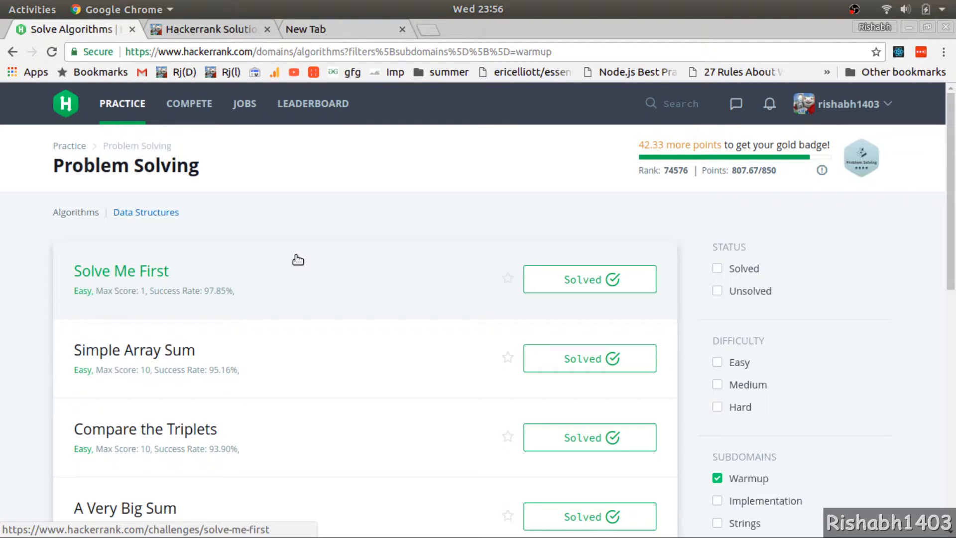
mouse_move(299, 259)
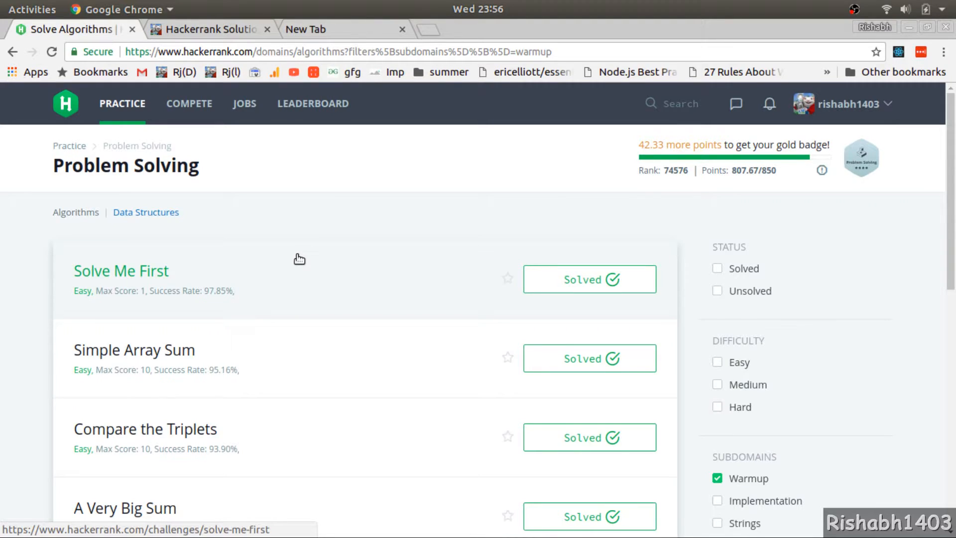
mouse_move(290, 261)
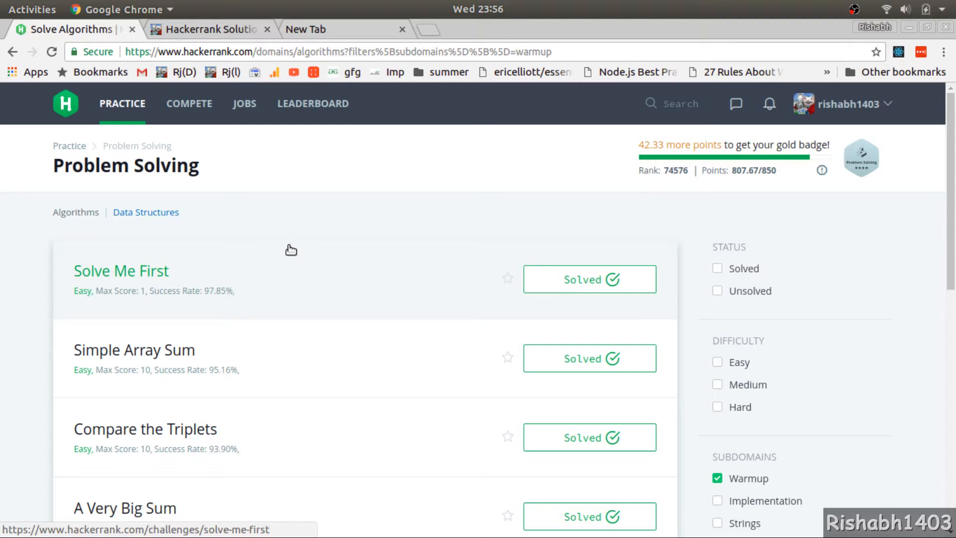
mouse_move(329, 225)
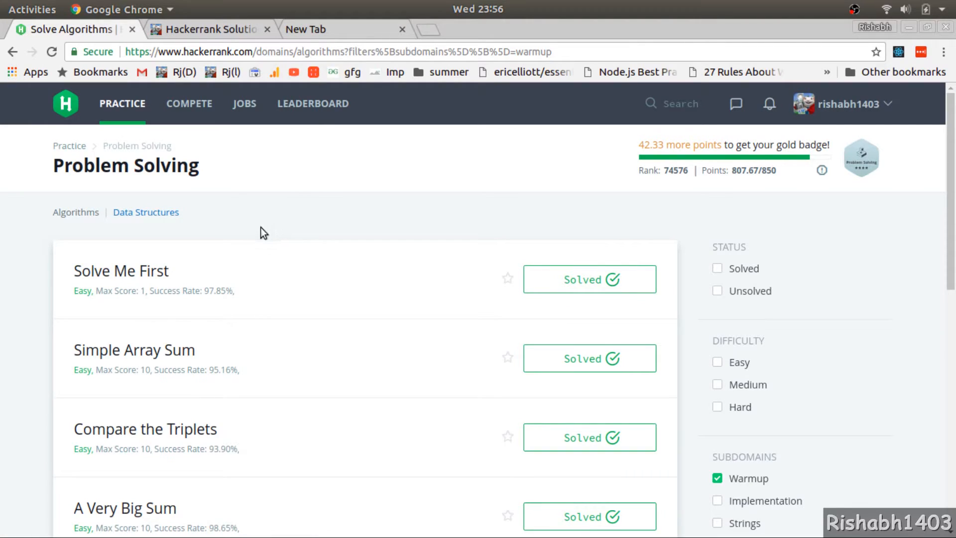
Read the 'Hackerrank Solutions in Golang' post, highlighting its title and opening paragraph, then scroll back up.
click(207, 29)
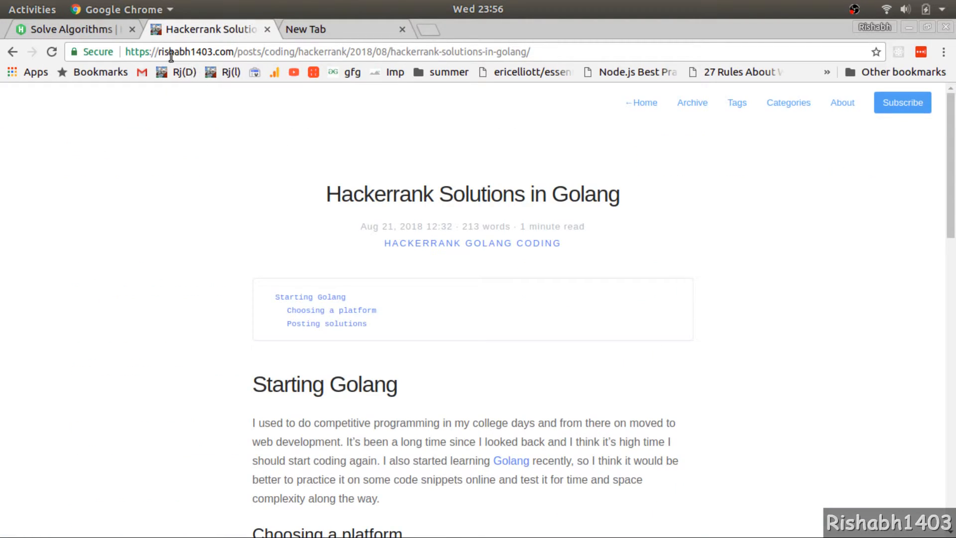
double_click(177, 52)
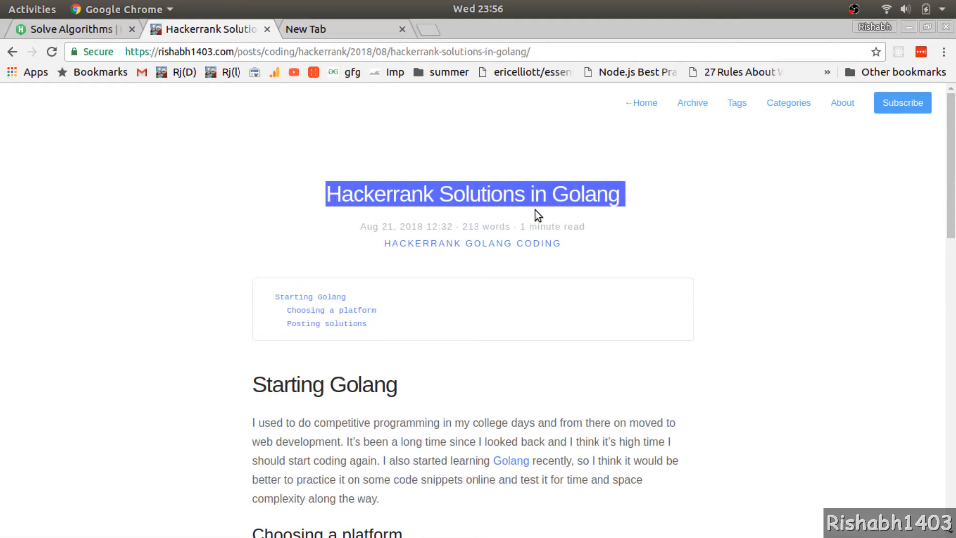
scroll(down, 3)
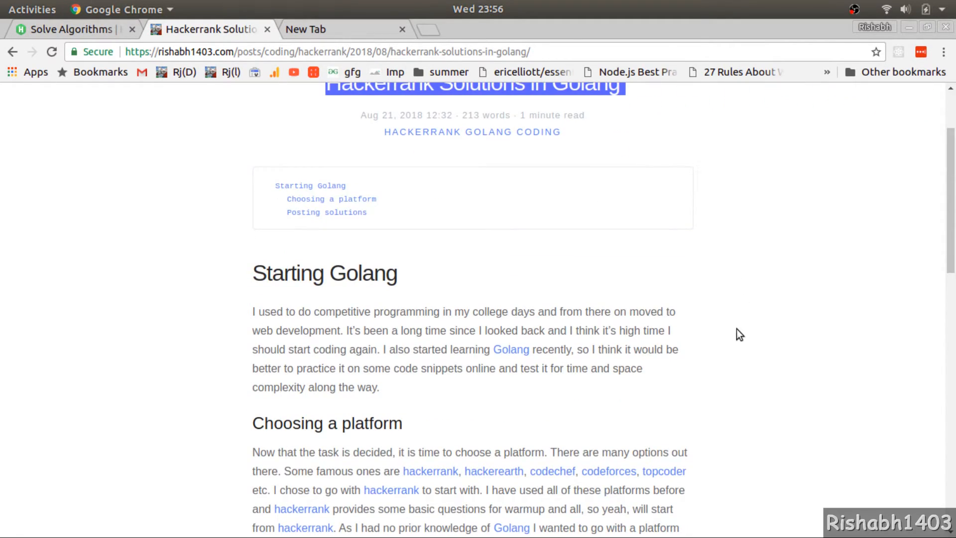
mouse_move(361, 312)
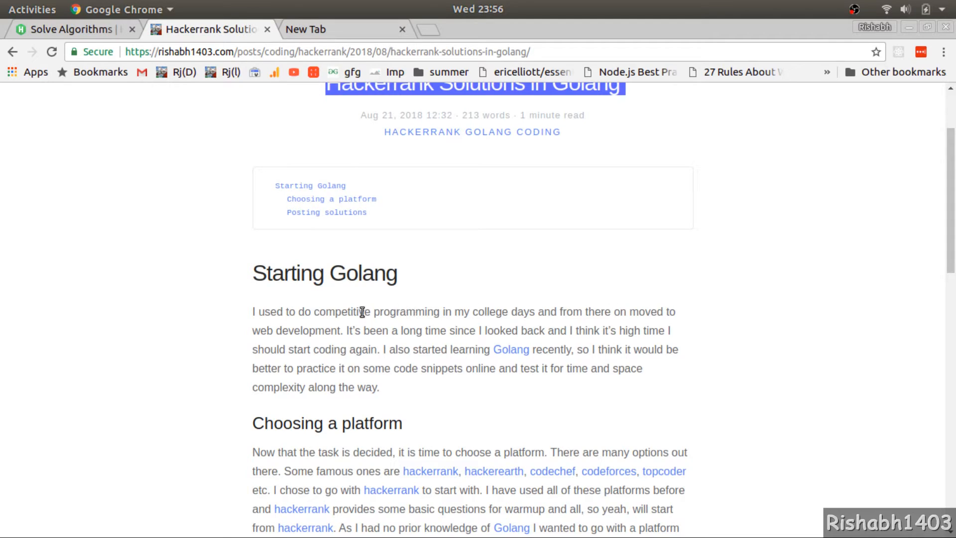
drag(363, 312, 432, 312)
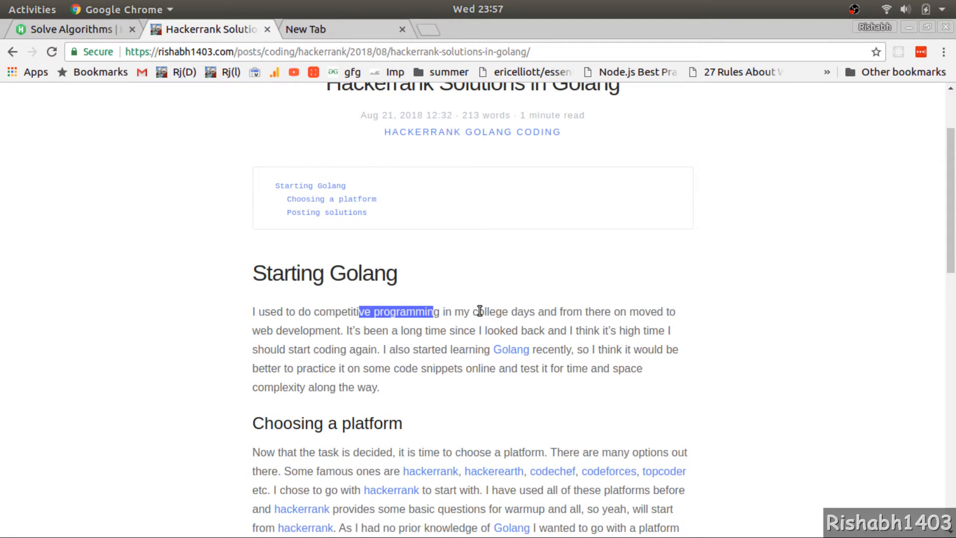
scroll(down, 3)
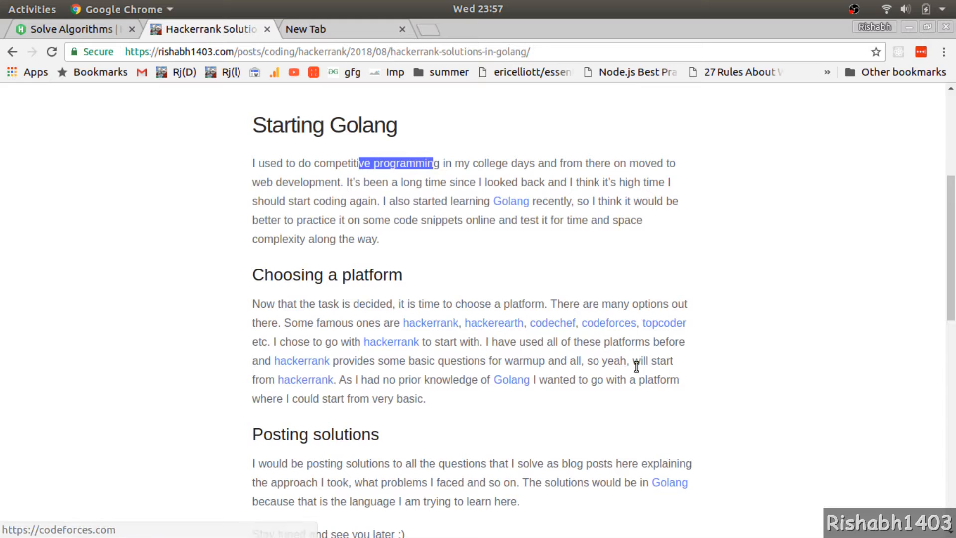
scroll(down, 3)
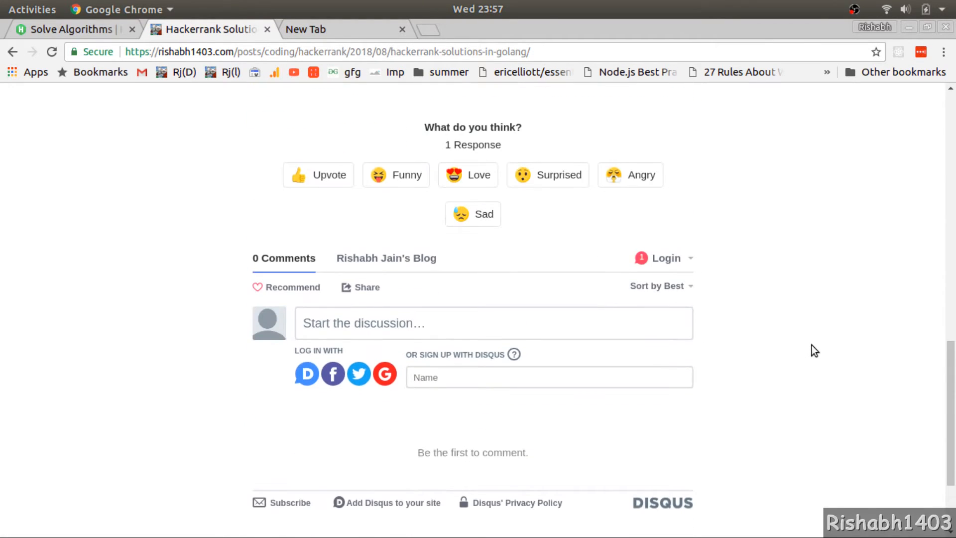
scroll(up, 3)
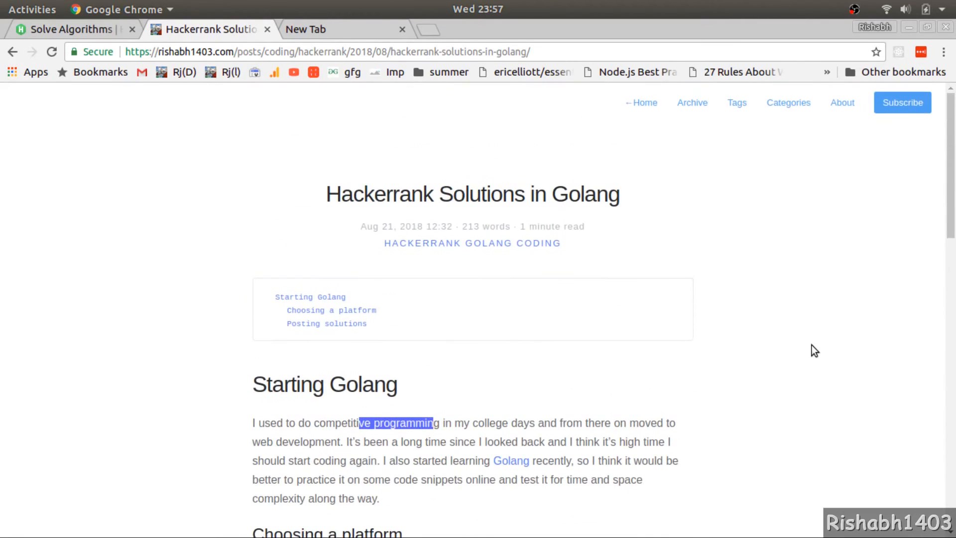
mouse_move(70, 29)
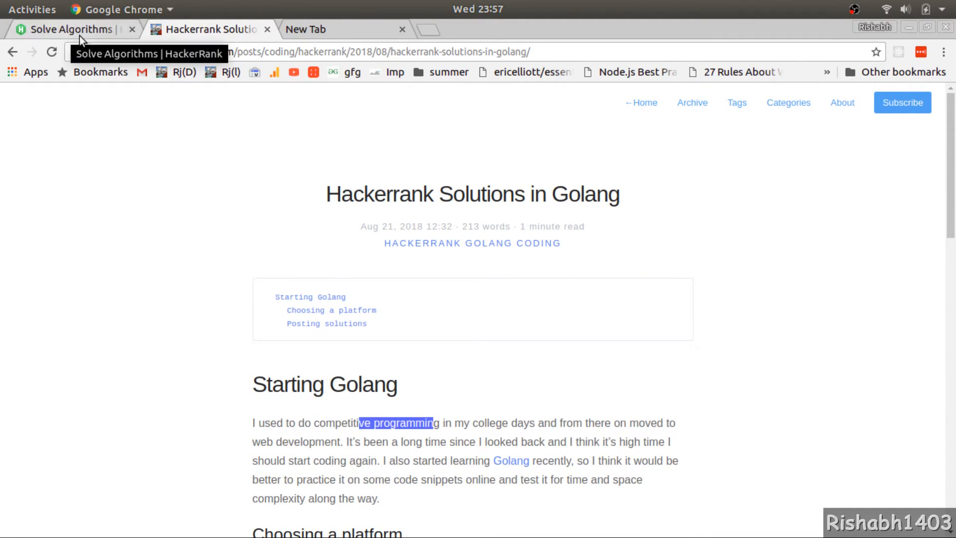
click(68, 28)
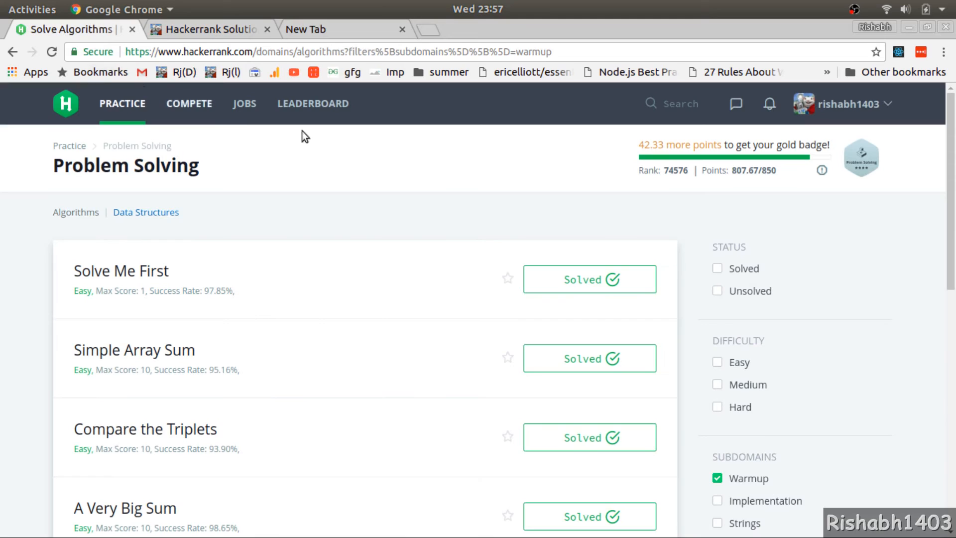
mouse_move(408, 176)
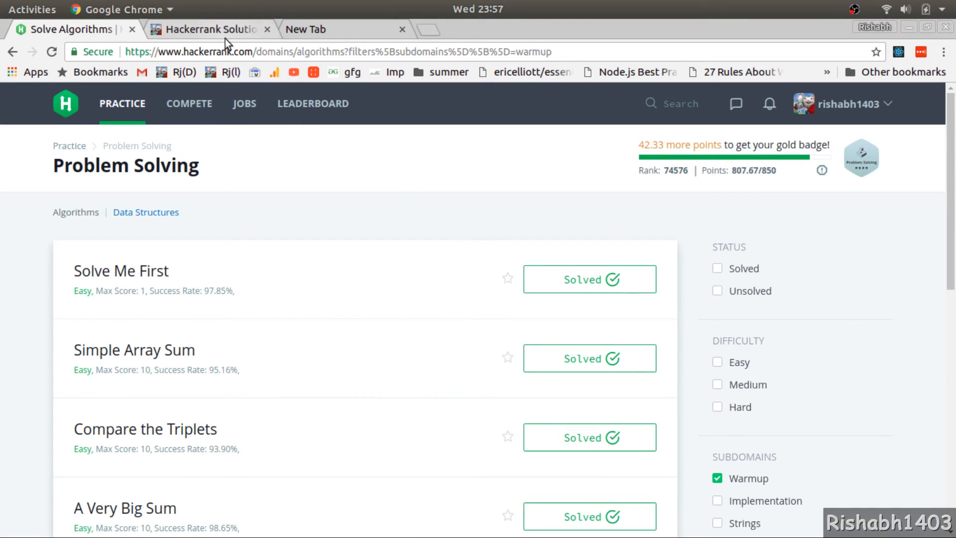
click(210, 29)
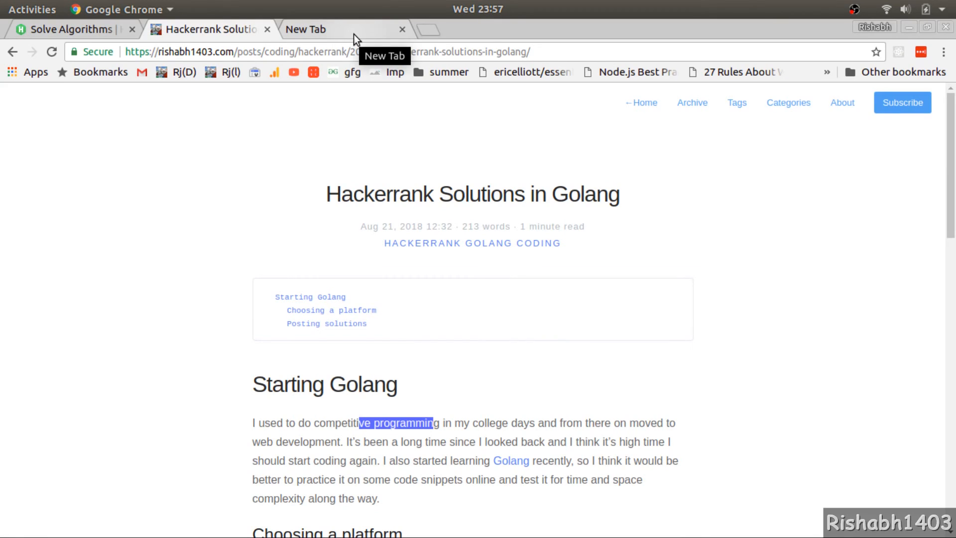